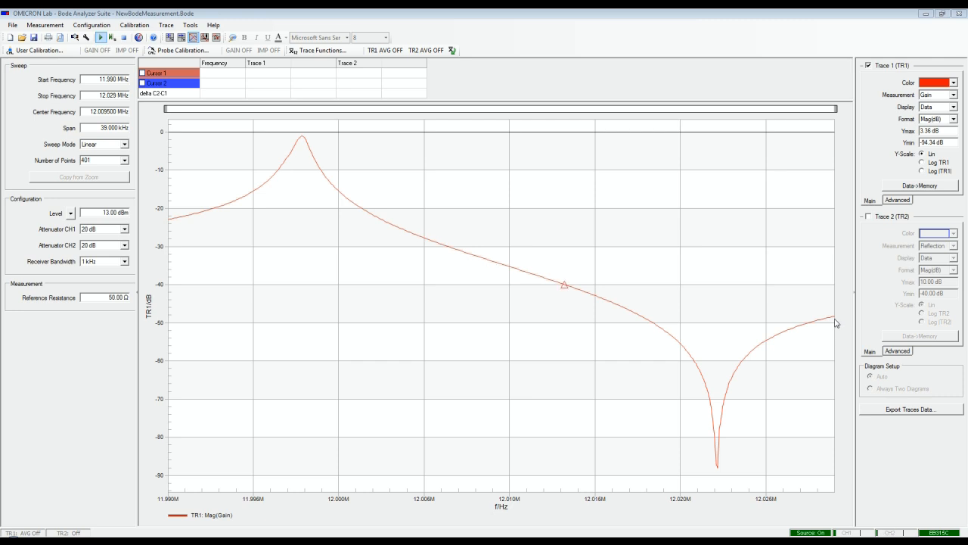
Set Trace 1's display to Data/Memory, plotting gain relative to the stored memory trace.
drag(564, 284, 677, 341)
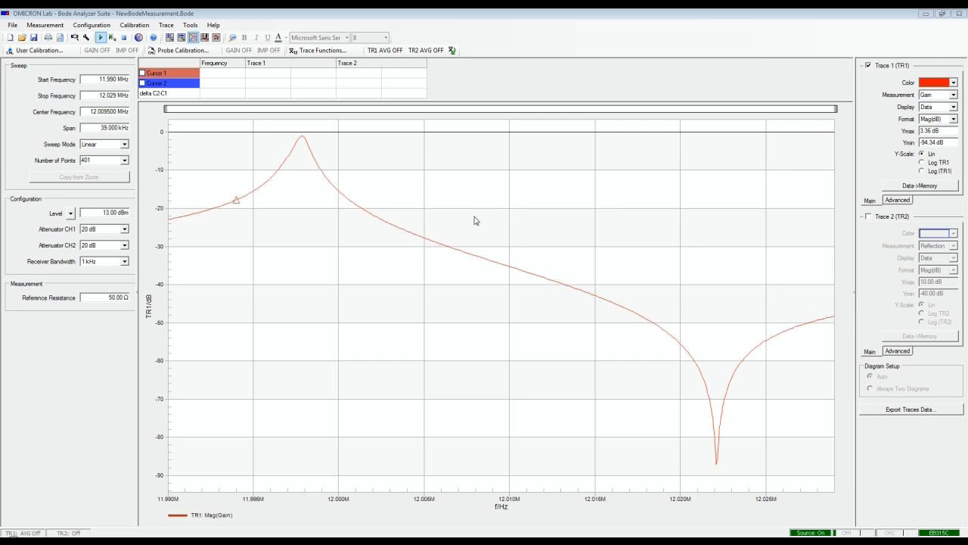
drag(237, 199, 349, 200)
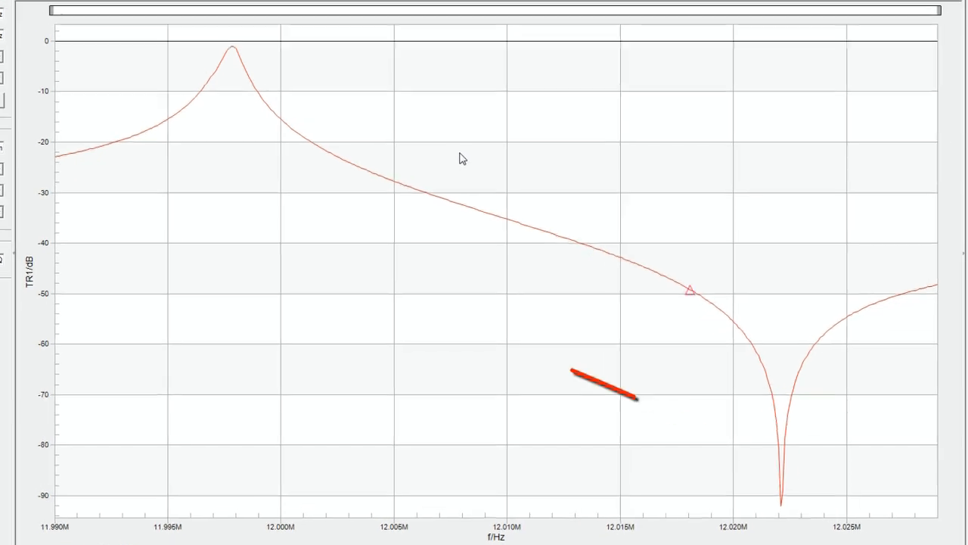
drag(590, 371, 756, 461)
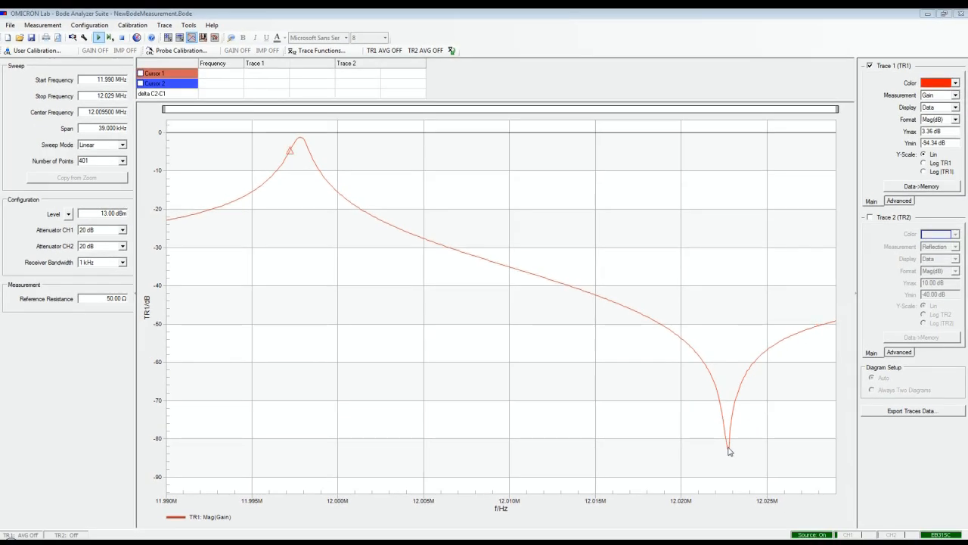
drag(290, 150, 403, 231)
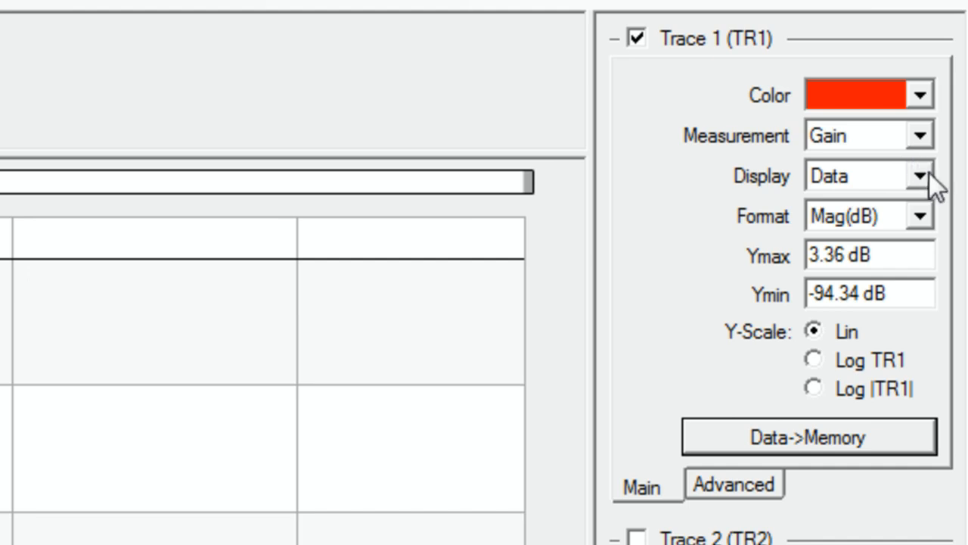
click(925, 174)
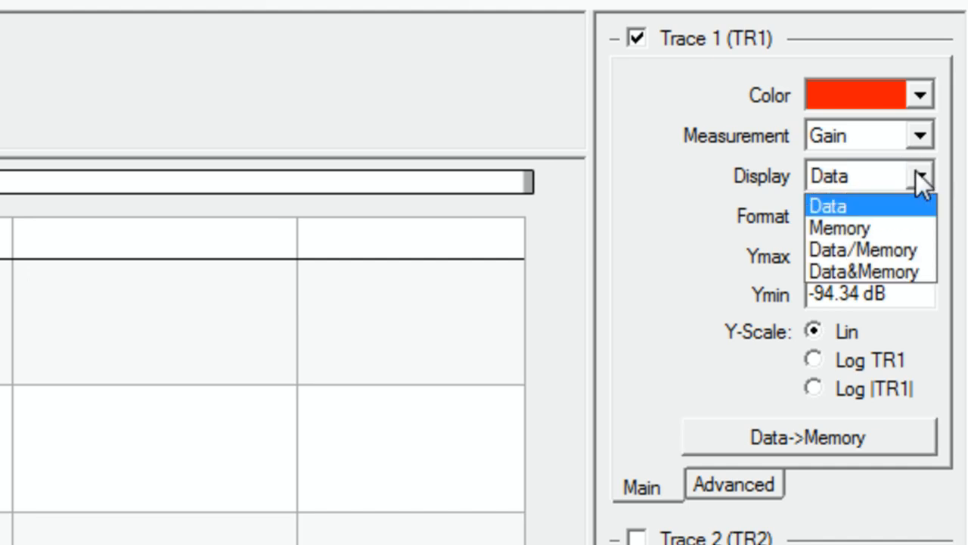
click(839, 227)
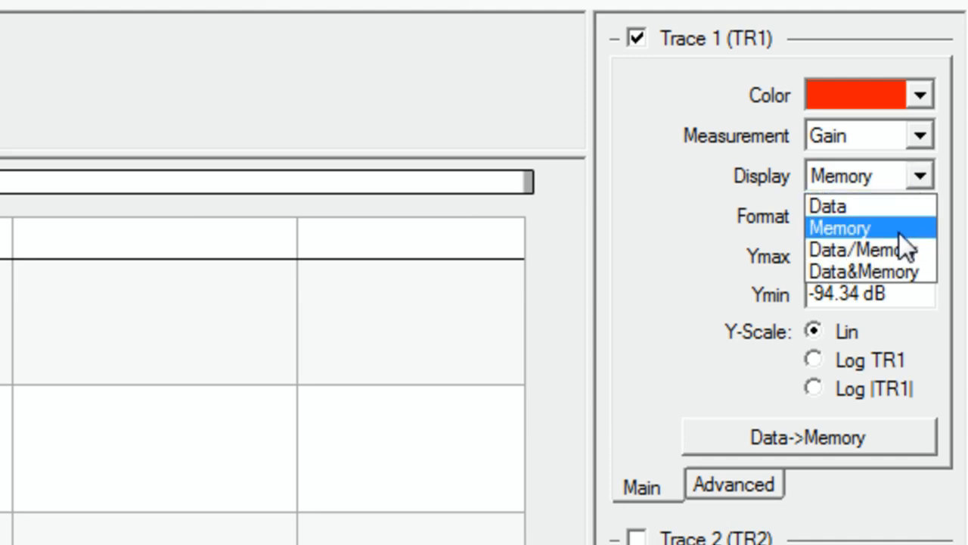
mouse_move(862, 250)
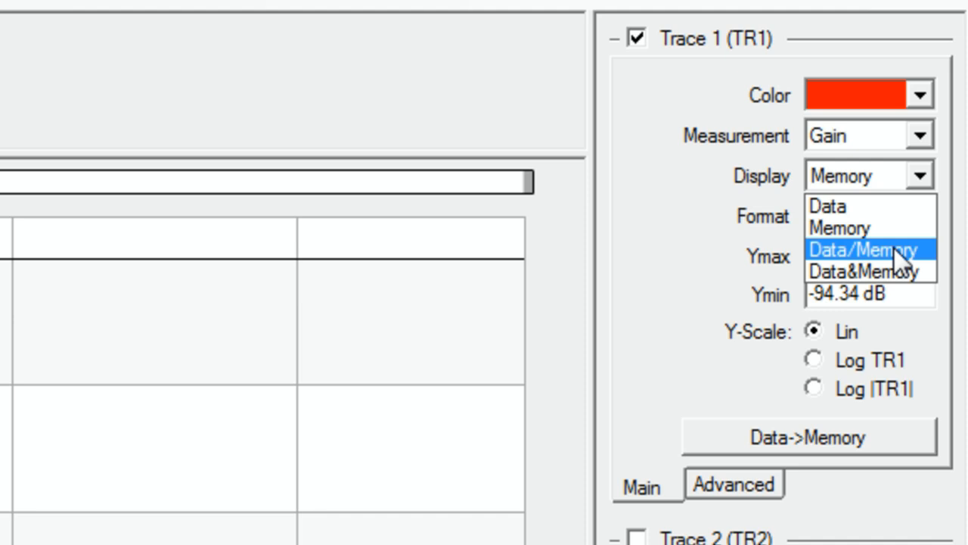
click(865, 249)
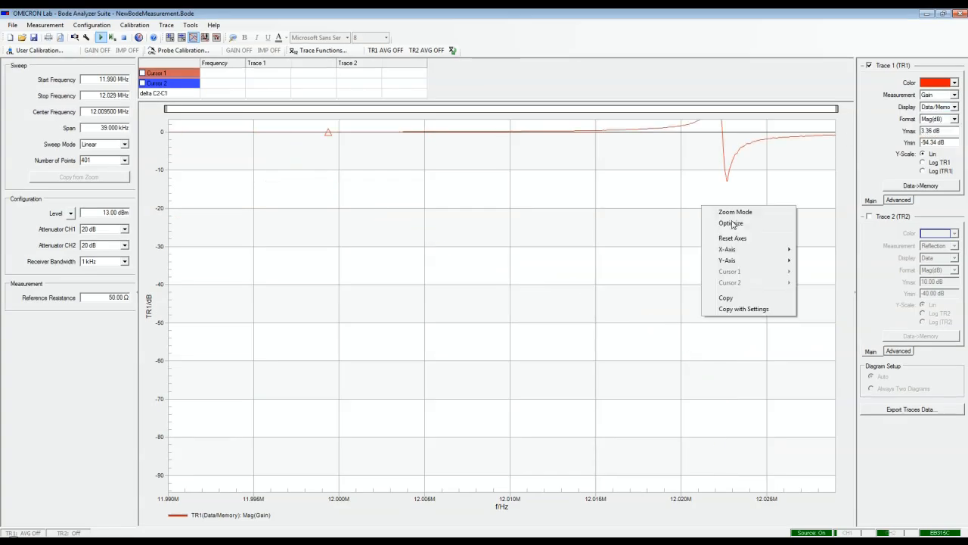
Optimize the gain scale to 26.13 to -14.89 dB, then set Trace 1 display to Data&Memory.
click(730, 224)
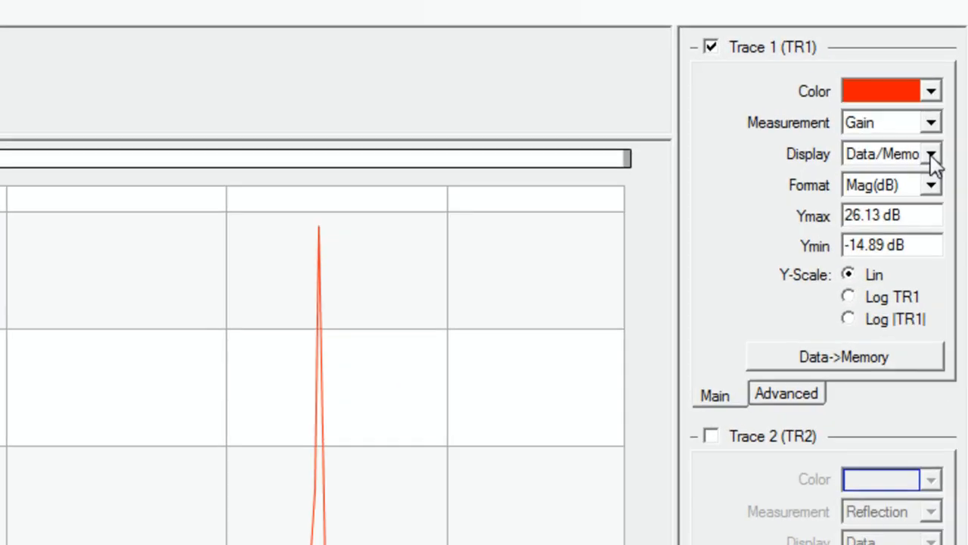
click(931, 154)
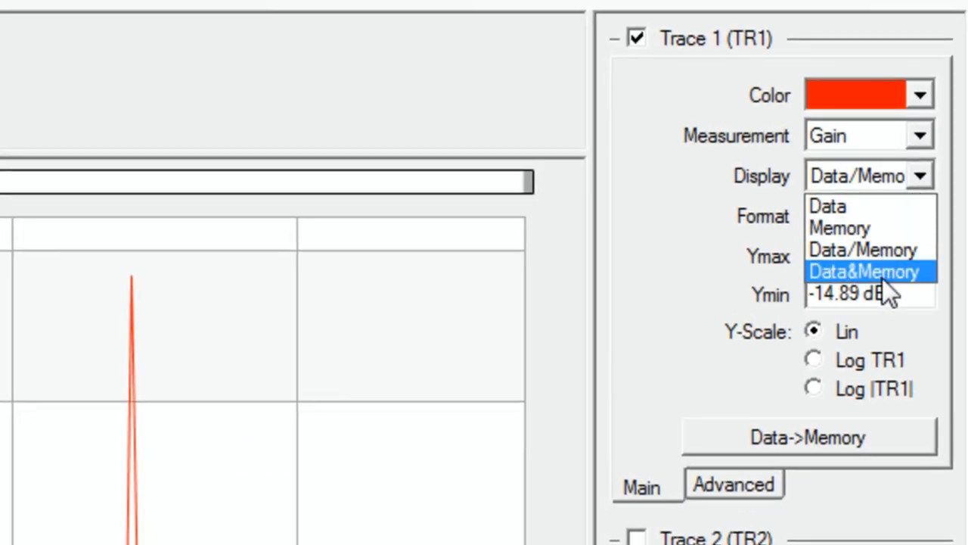
click(863, 271)
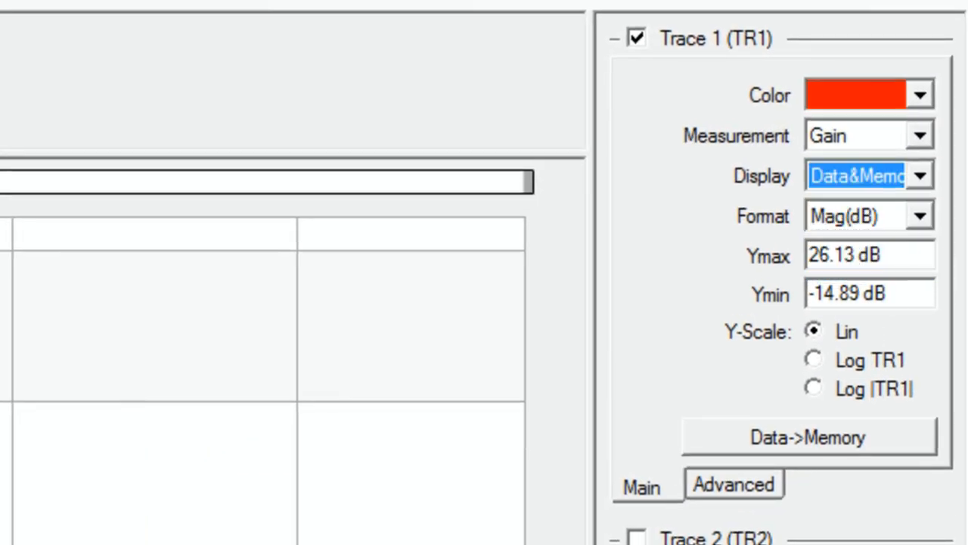